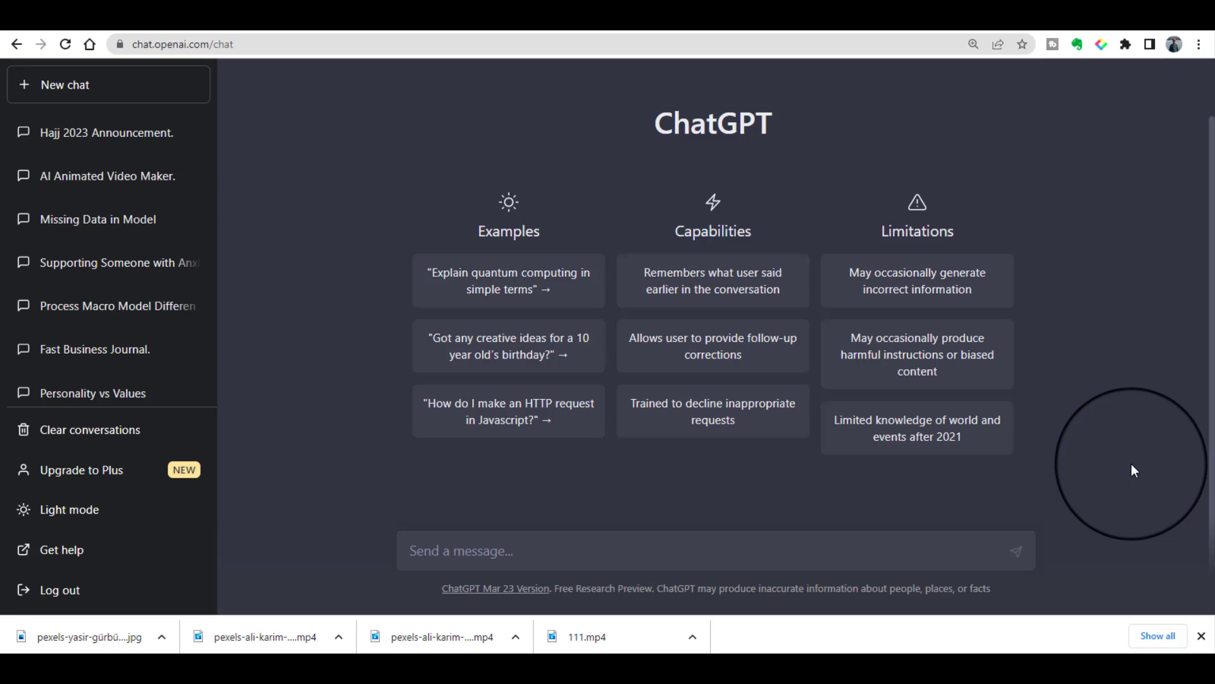
Step: Ask ChatGPT to suggest great thesis topics on the transfer of training
{"action": "left_click", "coordinate": [182, 44]}
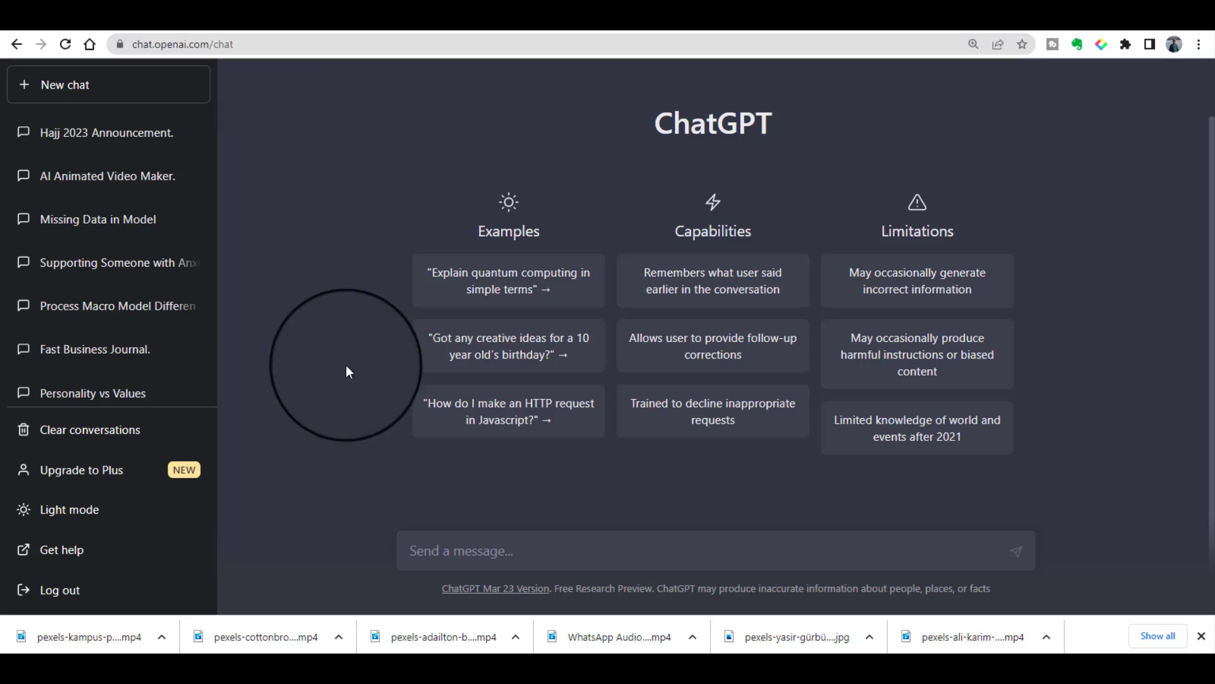
{"action": "mouse_move", "coordinate": [977, 318]}
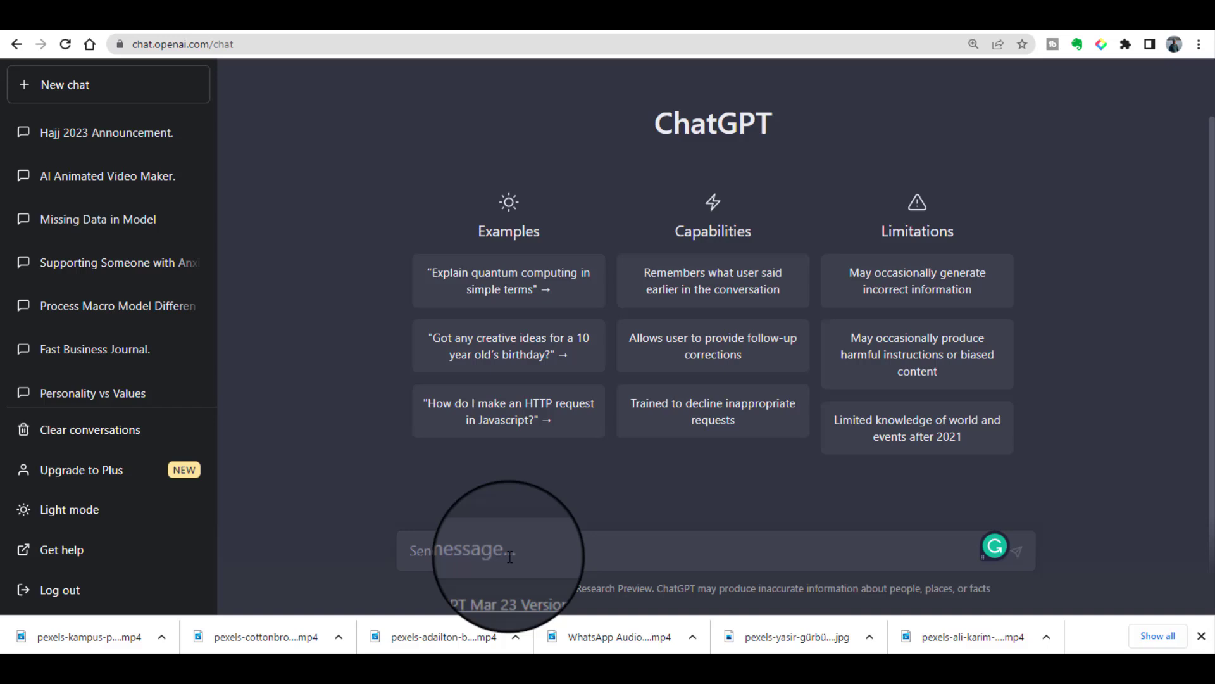
{"action": "type", "text": "I want to write my thesis related to the transfer of training, suggest me some great topics for my thesis"}
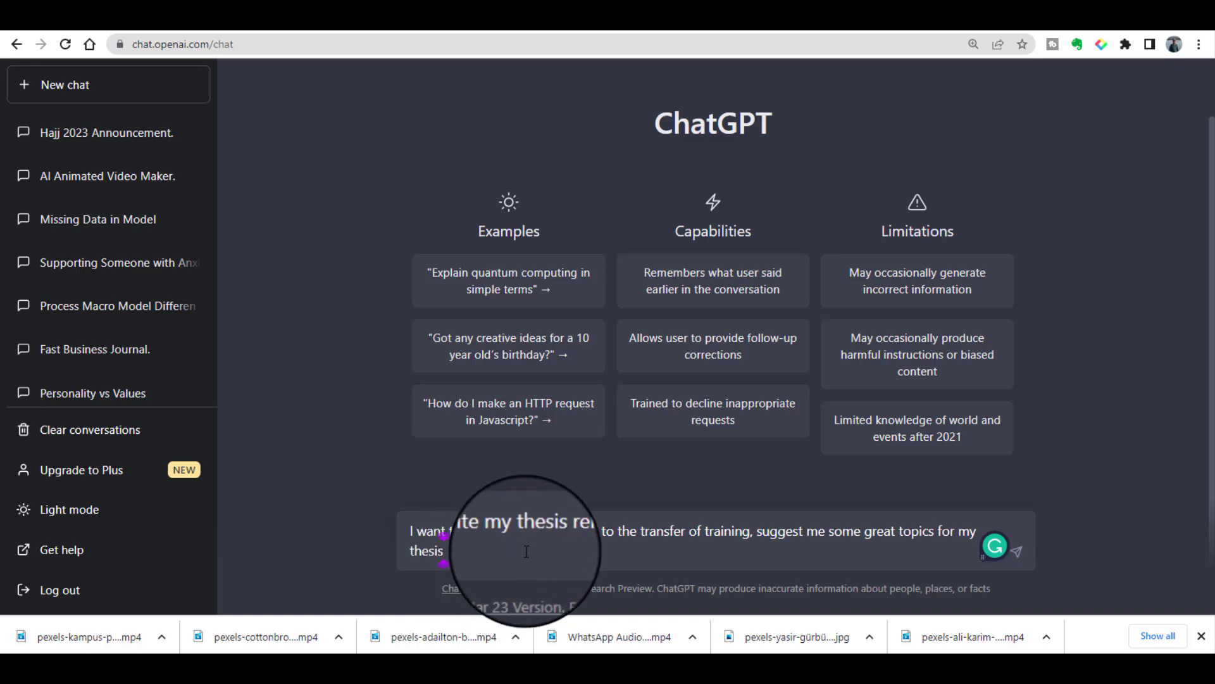
{"action": "mouse_move", "coordinate": [721, 542]}
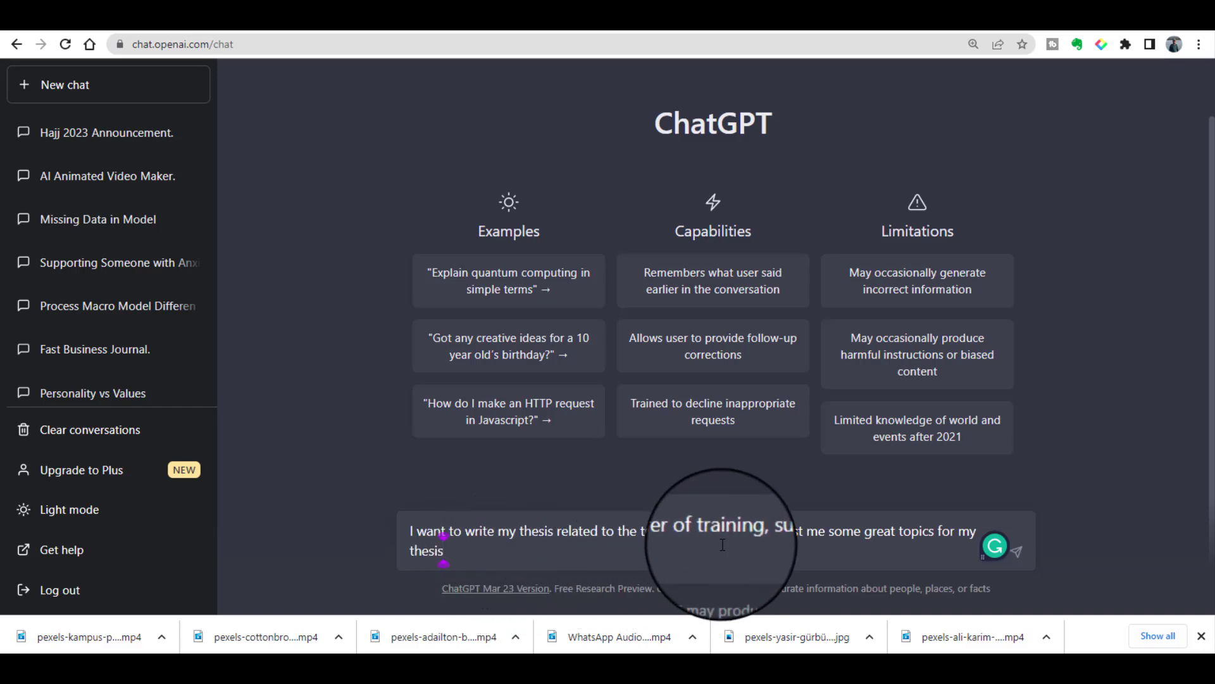
{"action": "mouse_move", "coordinate": [923, 542]}
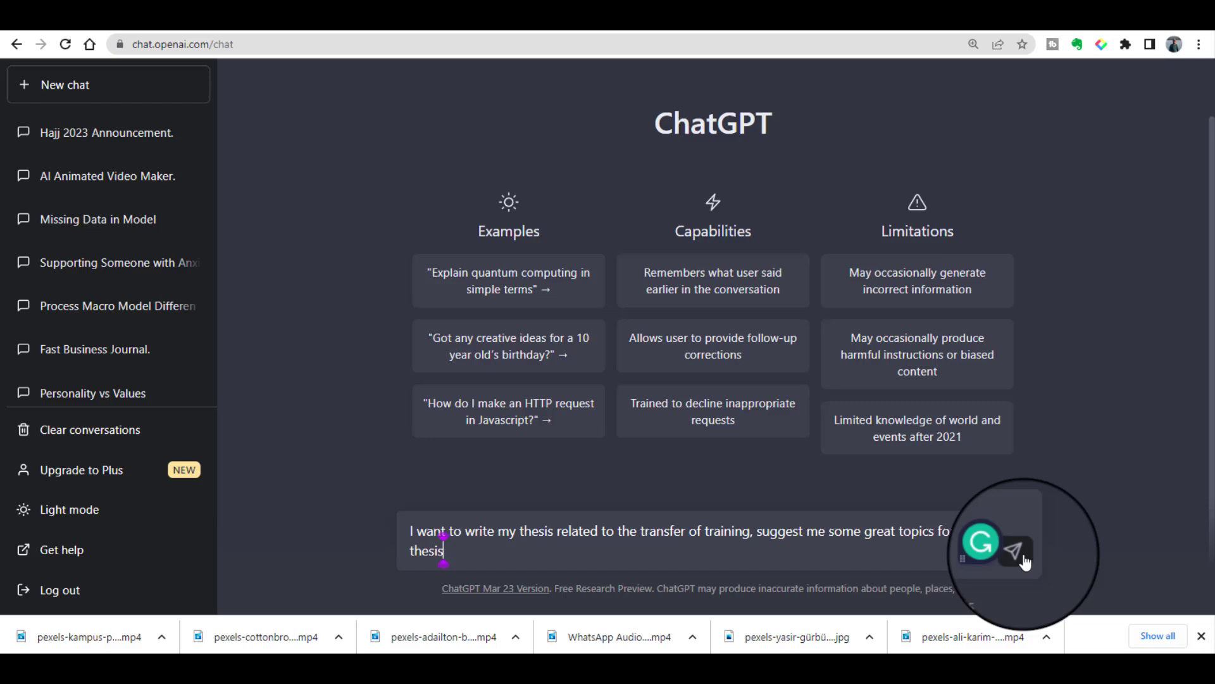
{"action": "left_click", "coordinate": [1016, 550]}
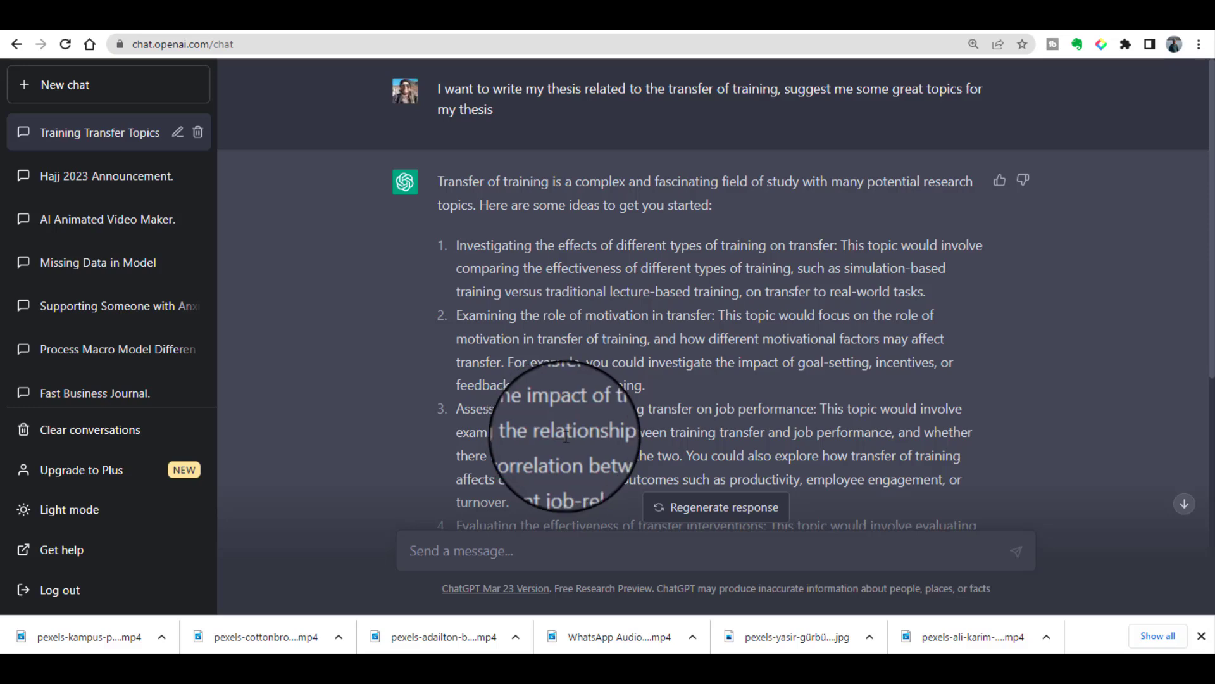
{"action": "mouse_move", "coordinate": [564, 261]}
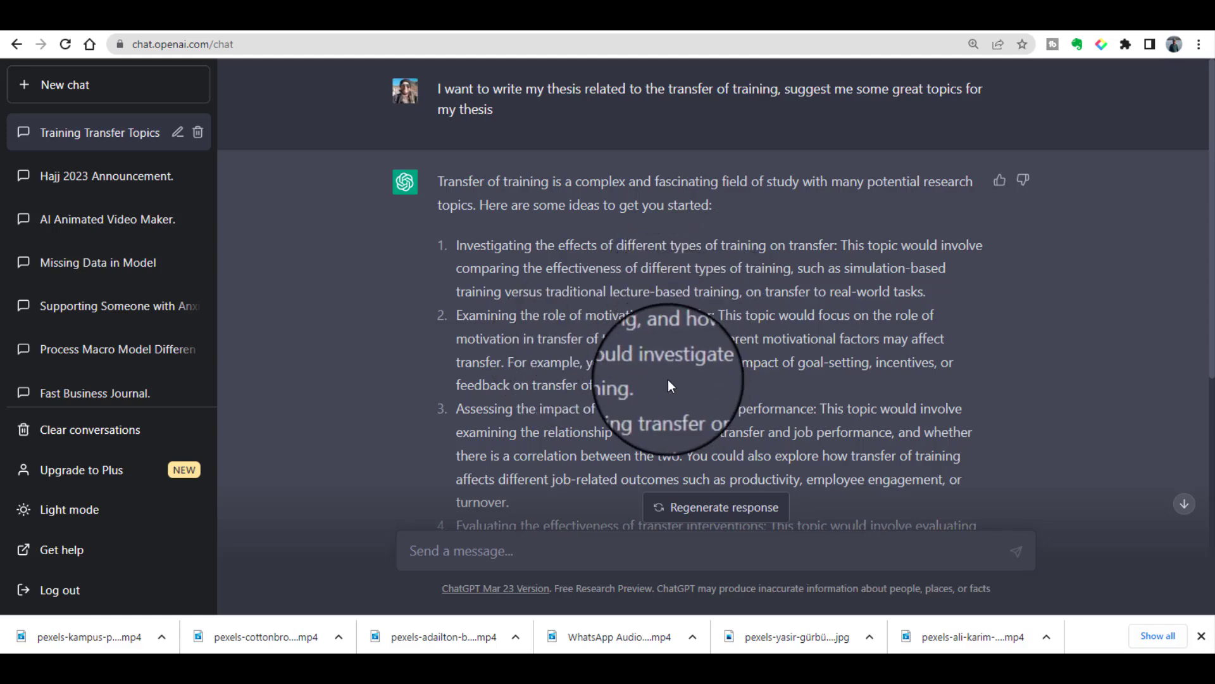
Step: Highlight suggested topic 2, 'Examining the role of motivation in transfer'
{"action": "left_click_drag", "start_coordinate": [457, 314], "coordinate": [643, 384]}
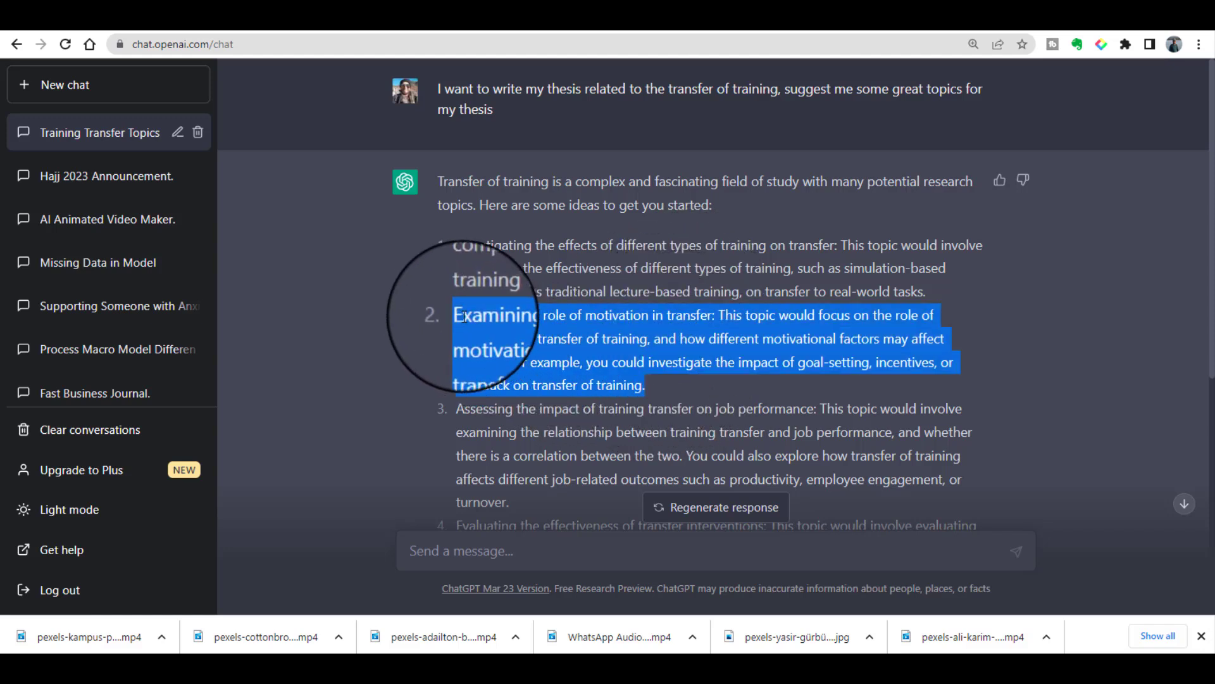